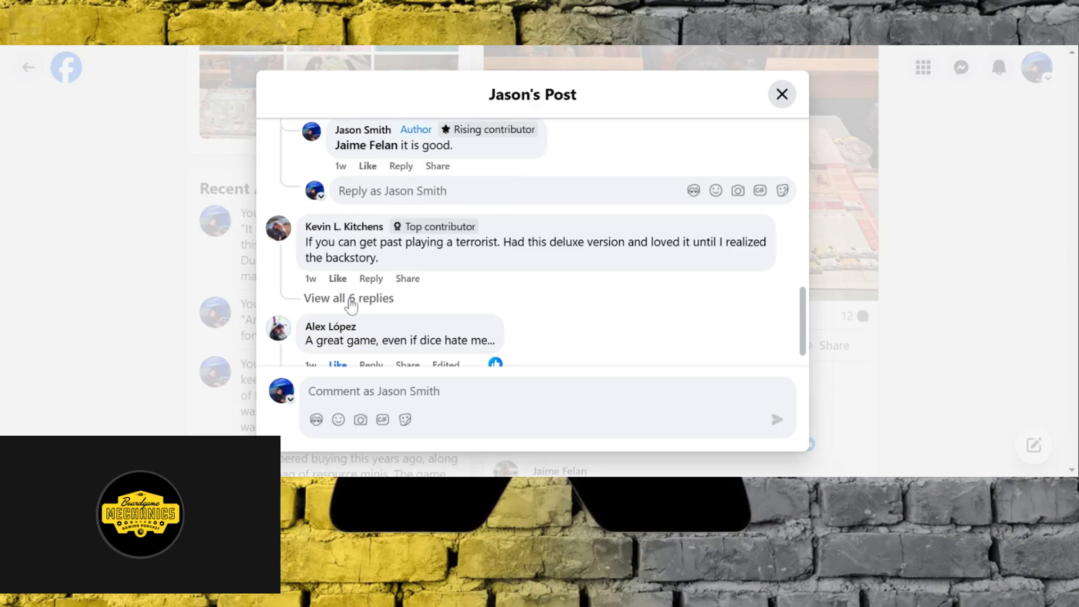
pyautogui.click(348, 298)
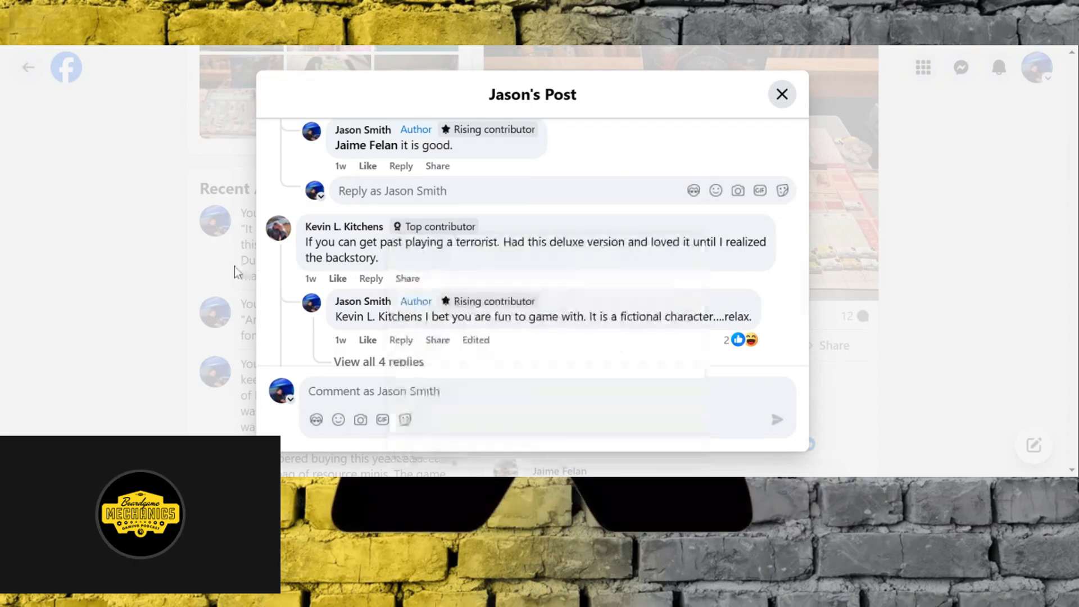
pyautogui.scroll(-3)
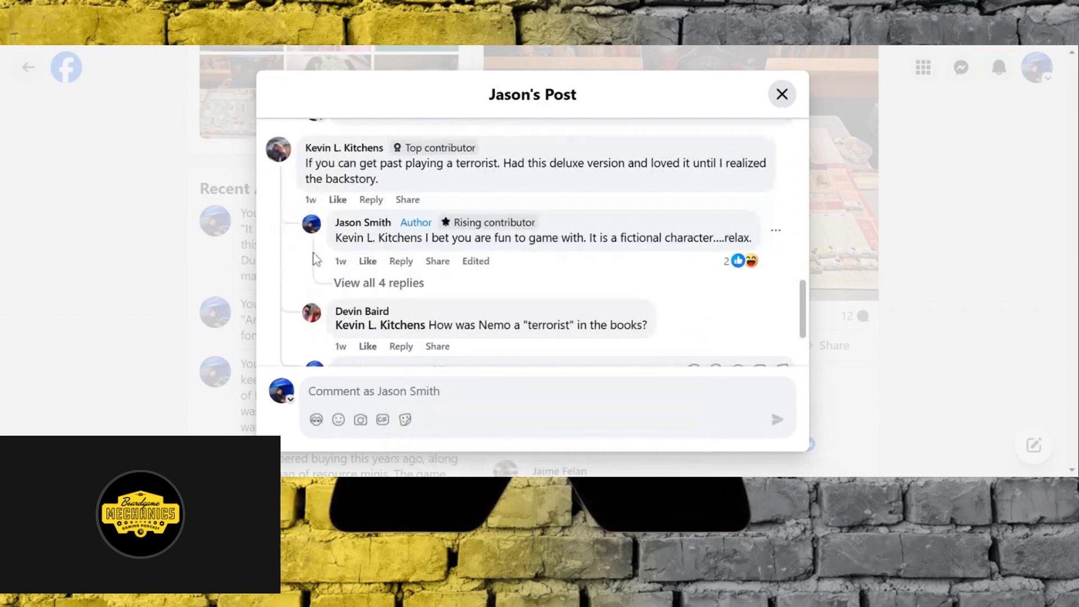
pyautogui.moveTo(454, 255)
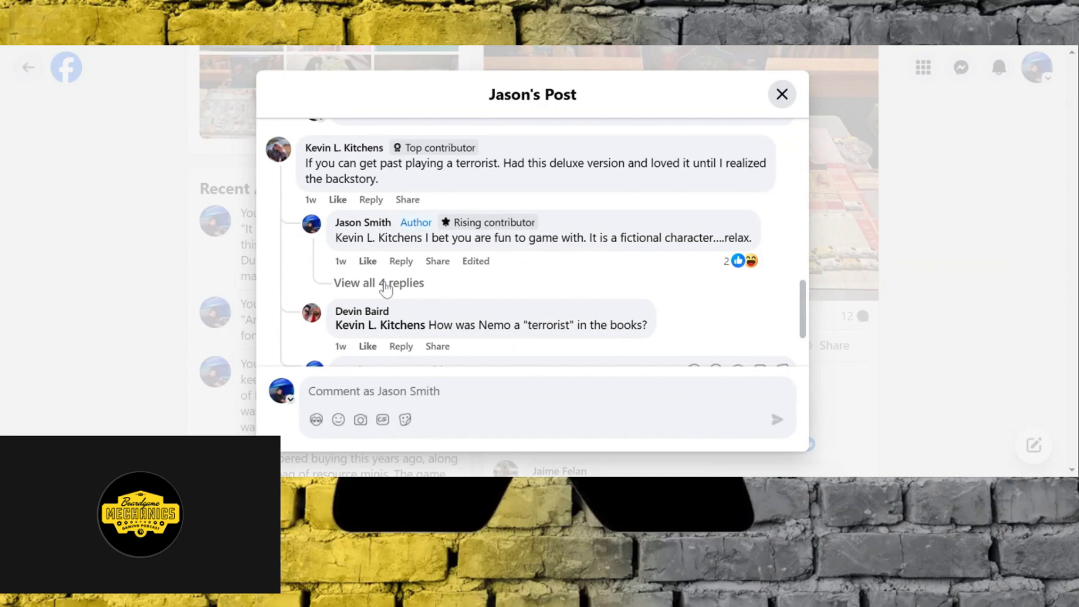
# Step: Expand the 4 nested replies under Jason's response and read the back-and-forth with Kevin to its end
pyautogui.click(378, 283)
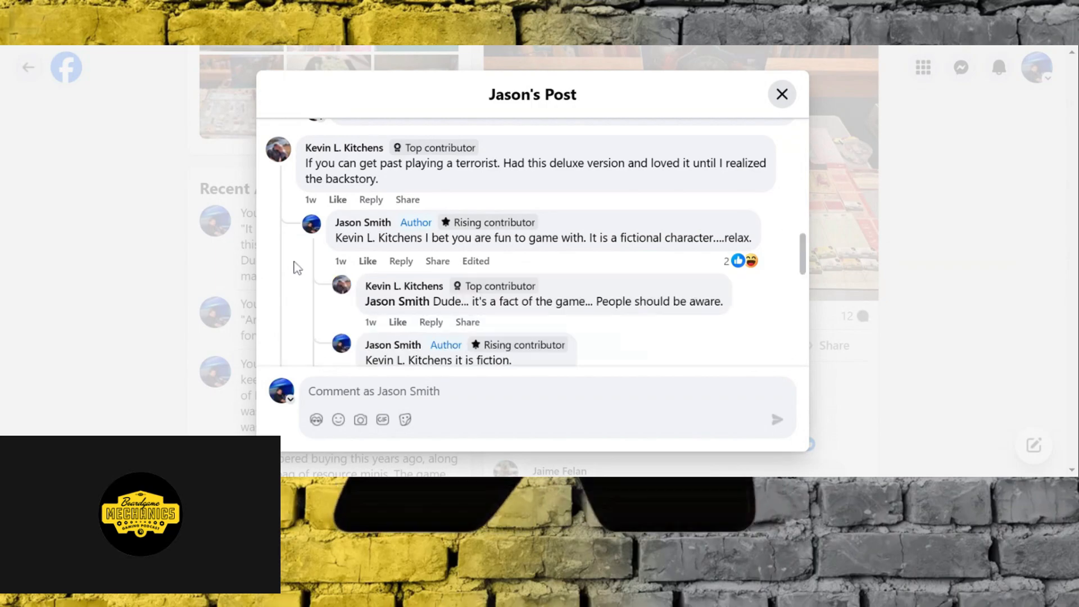
pyautogui.scroll(-3)
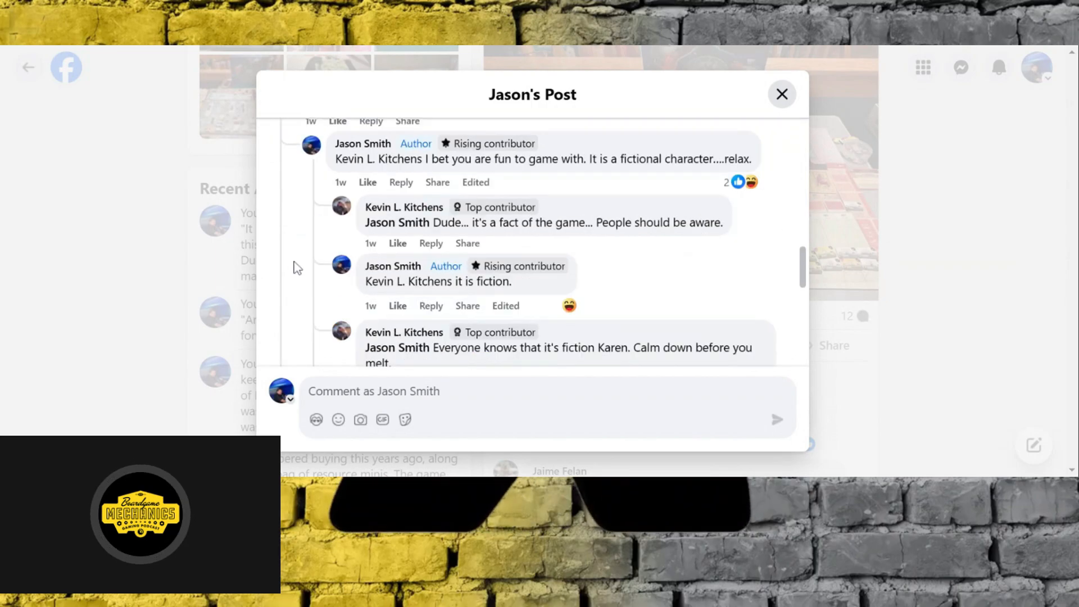
pyautogui.scroll(-3)
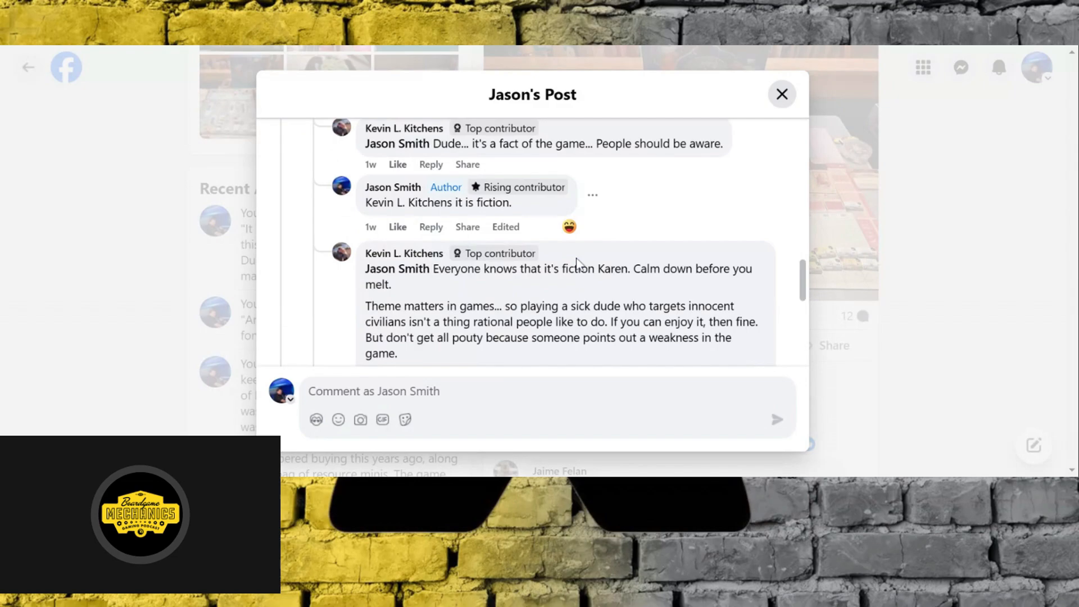
pyautogui.scroll(-3)
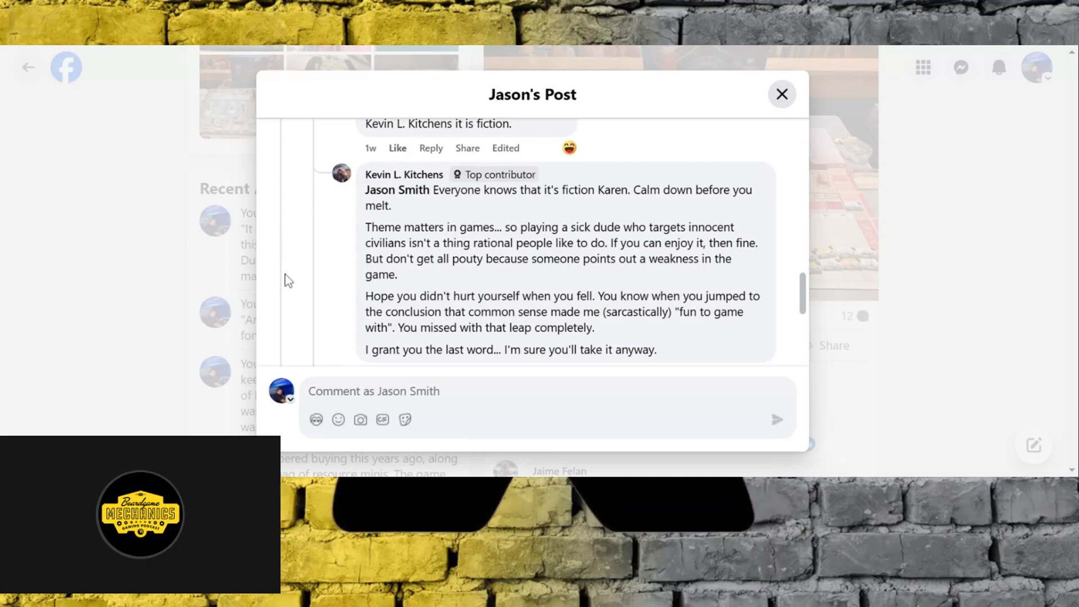
pyautogui.moveTo(299, 280)
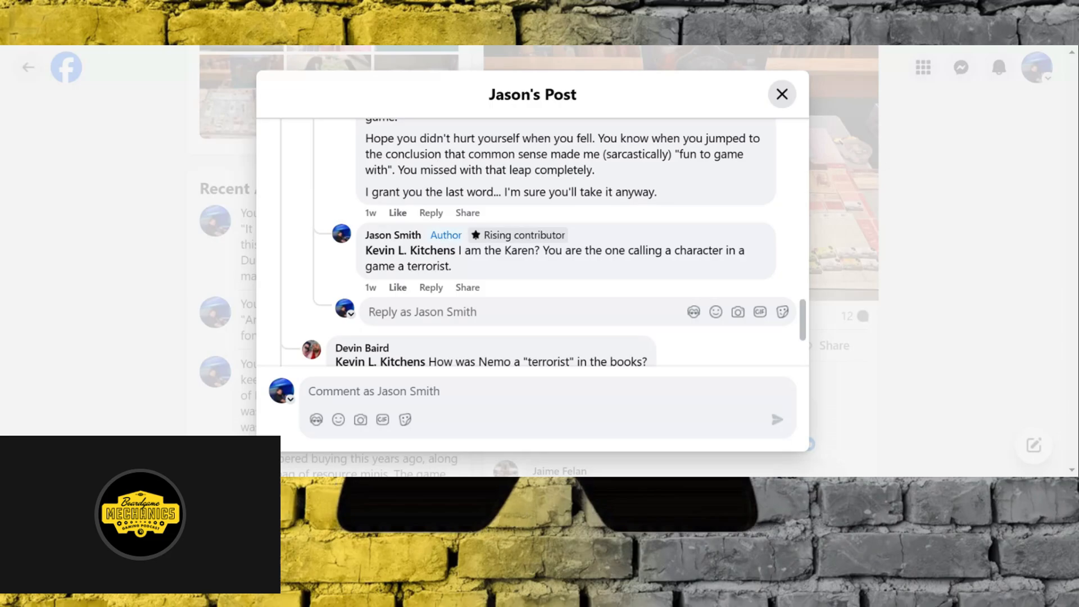
pyautogui.scroll(-3)
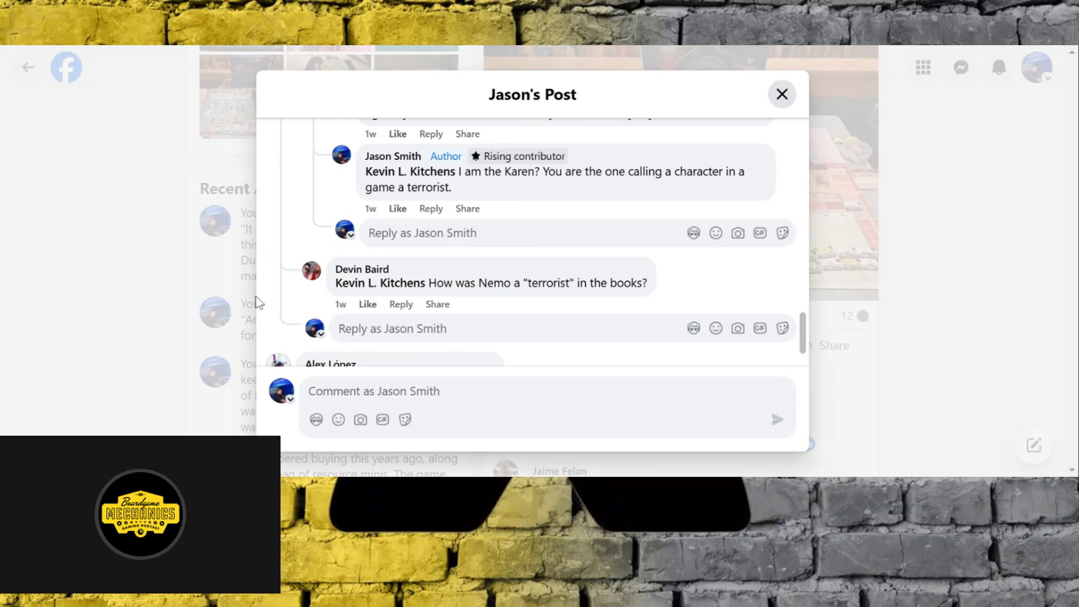
pyautogui.moveTo(264, 299)
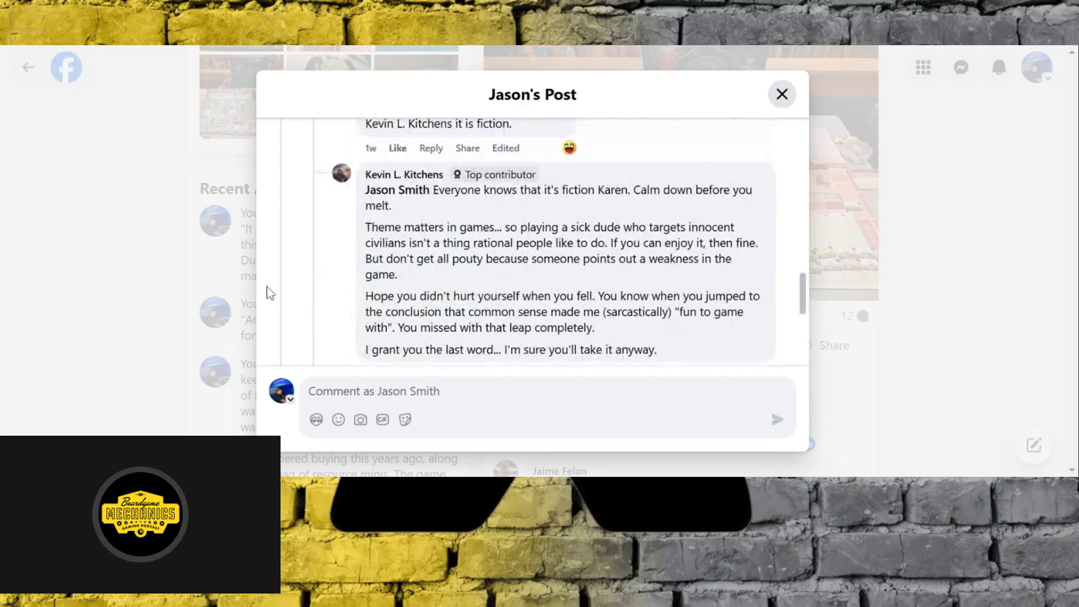
pyautogui.scroll(-3)
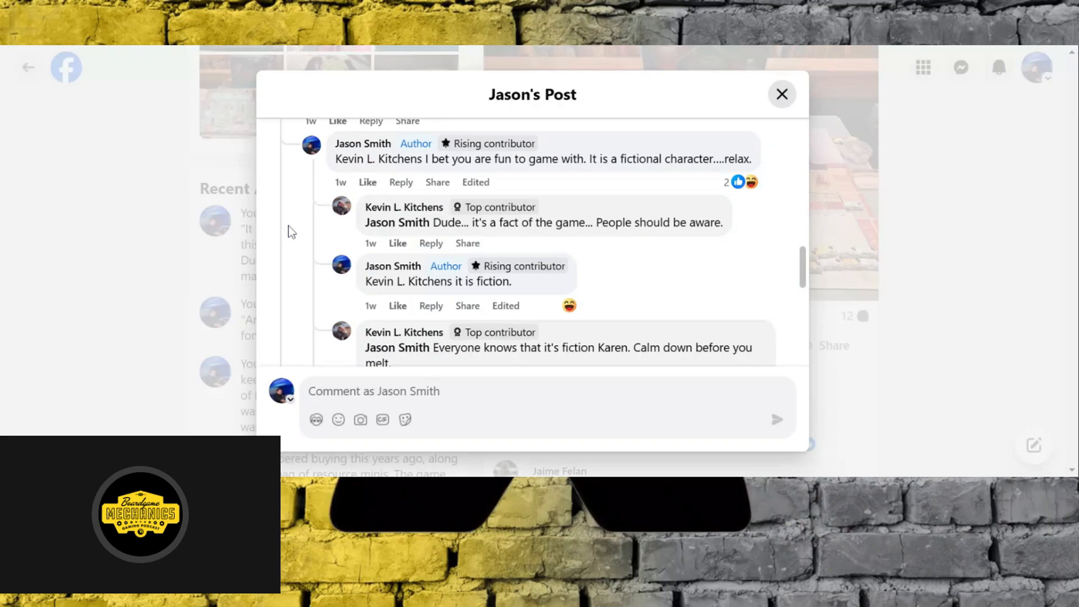
pyautogui.scroll(-3)
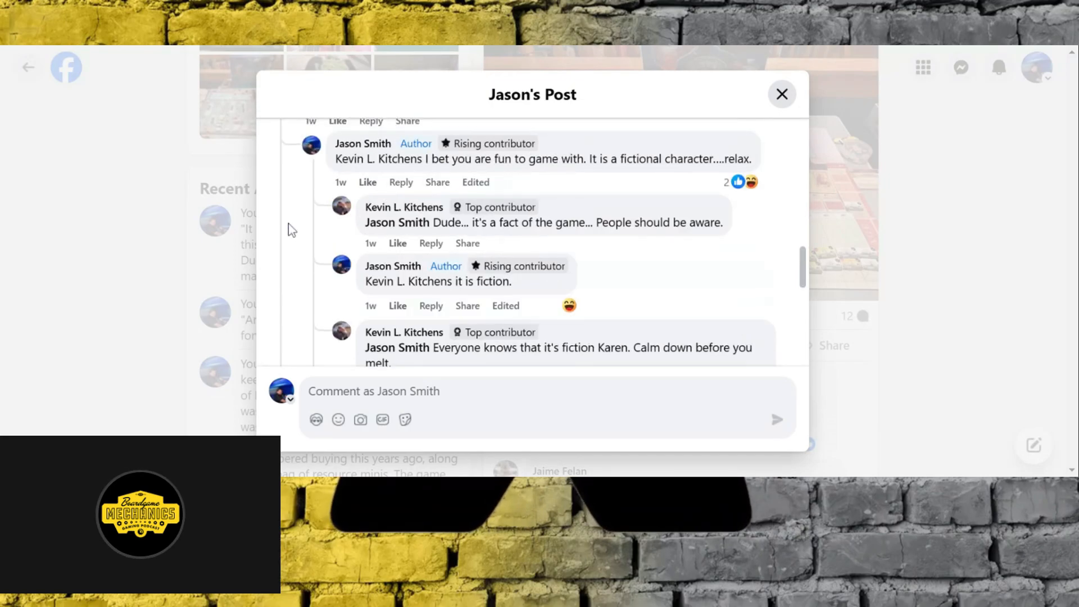
pyautogui.moveTo(540, 244)
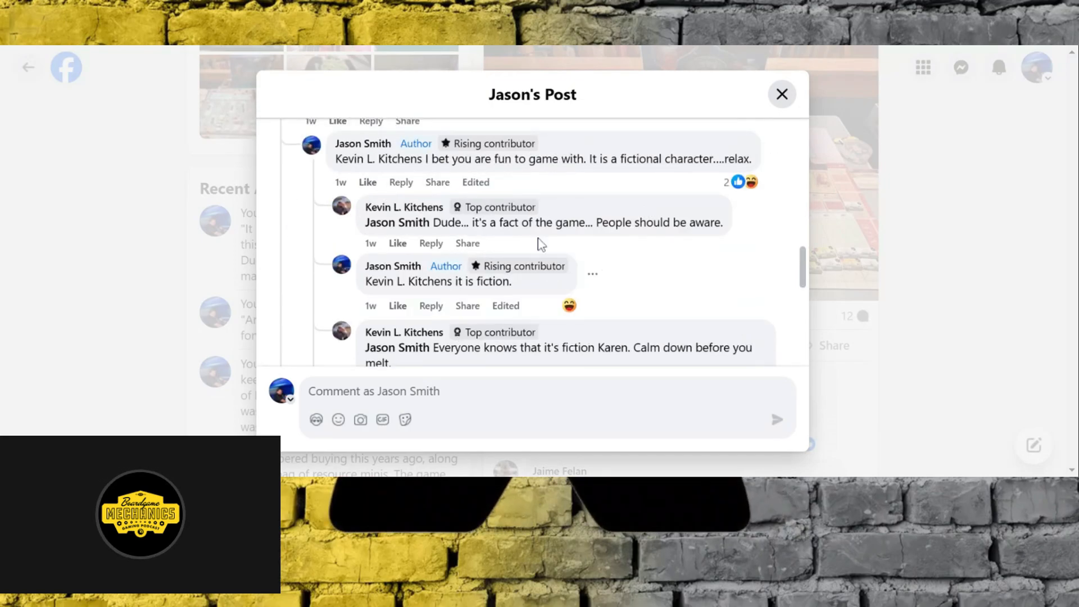
pyautogui.moveTo(389, 220)
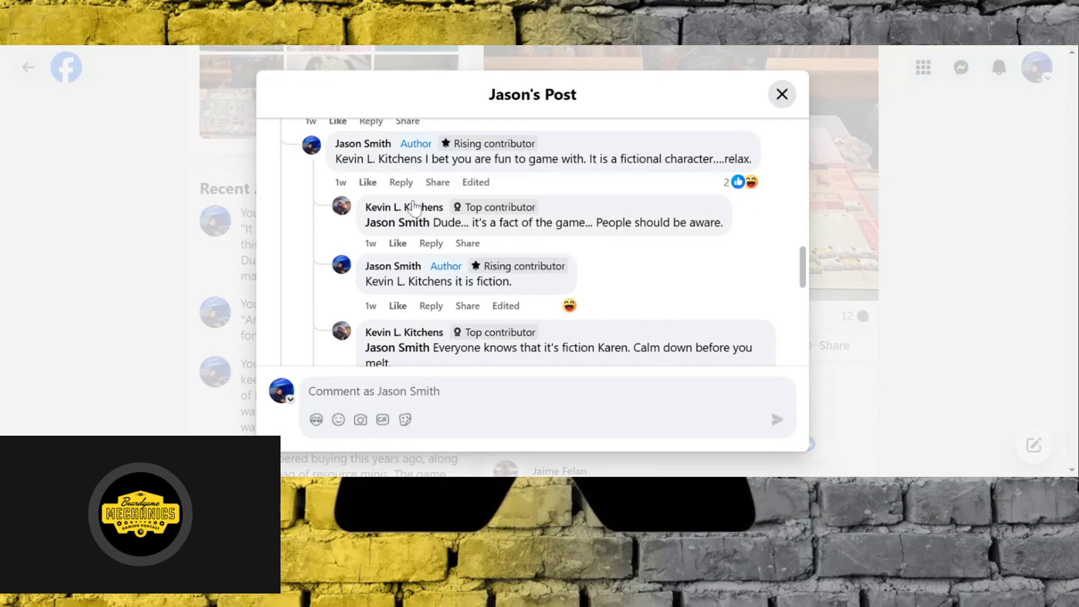
pyautogui.scroll(-3)
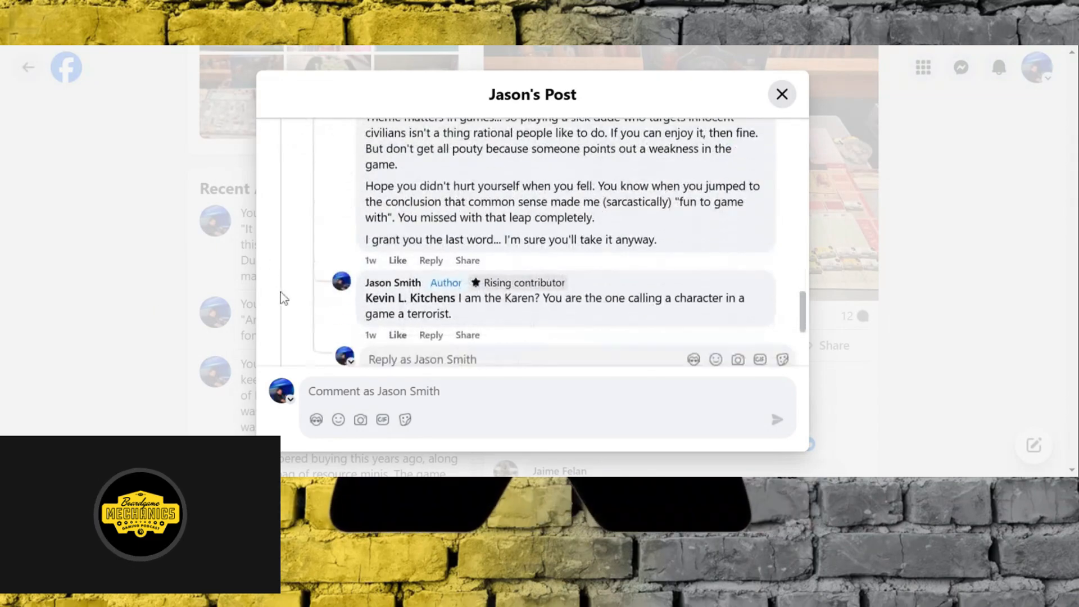
pyautogui.scroll(-3)
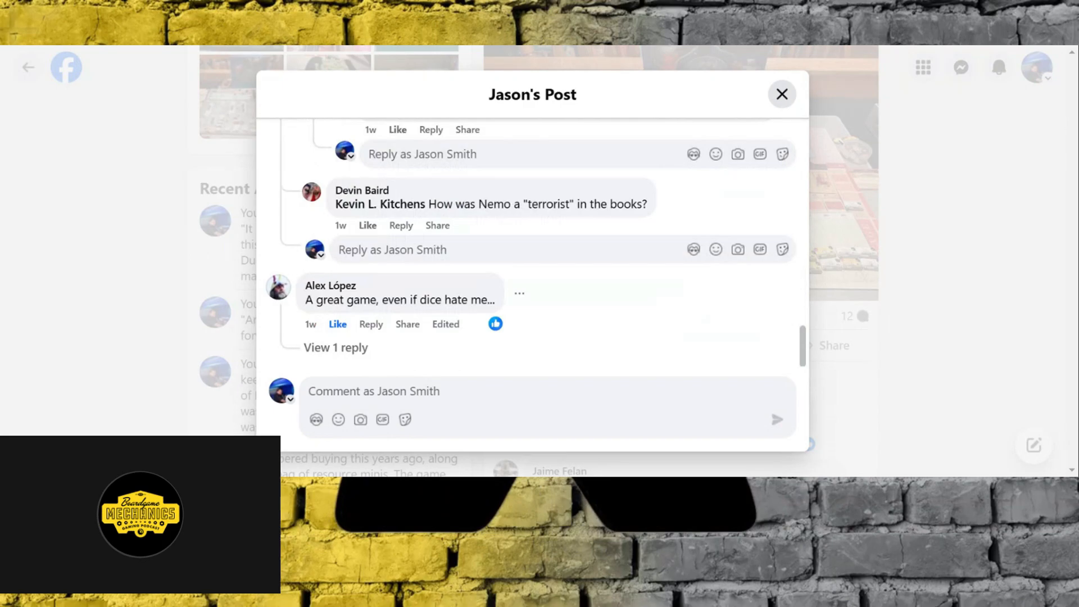
pyautogui.moveTo(922, 52)
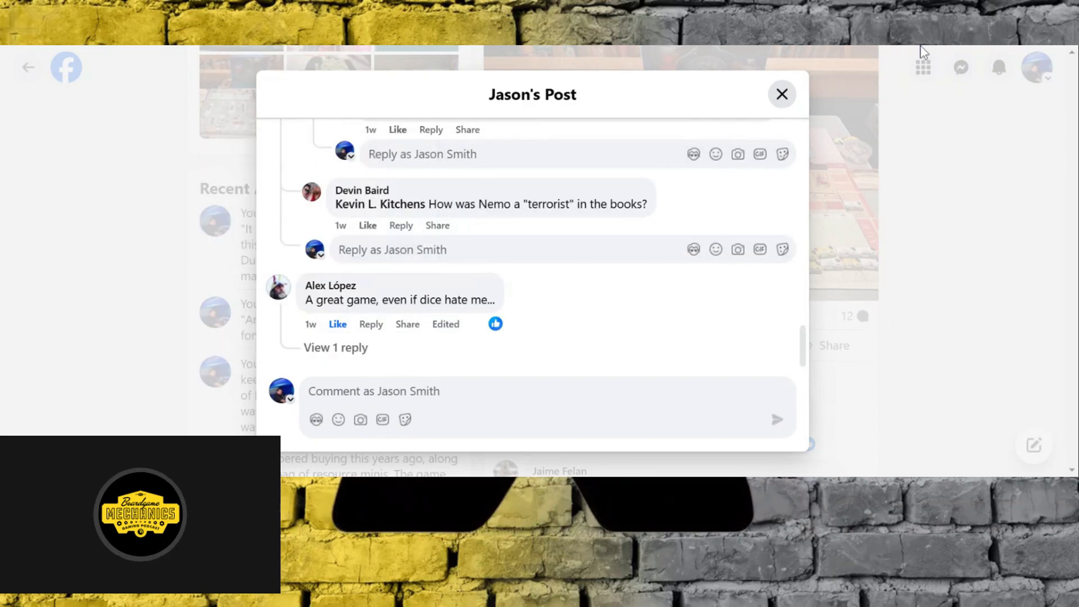